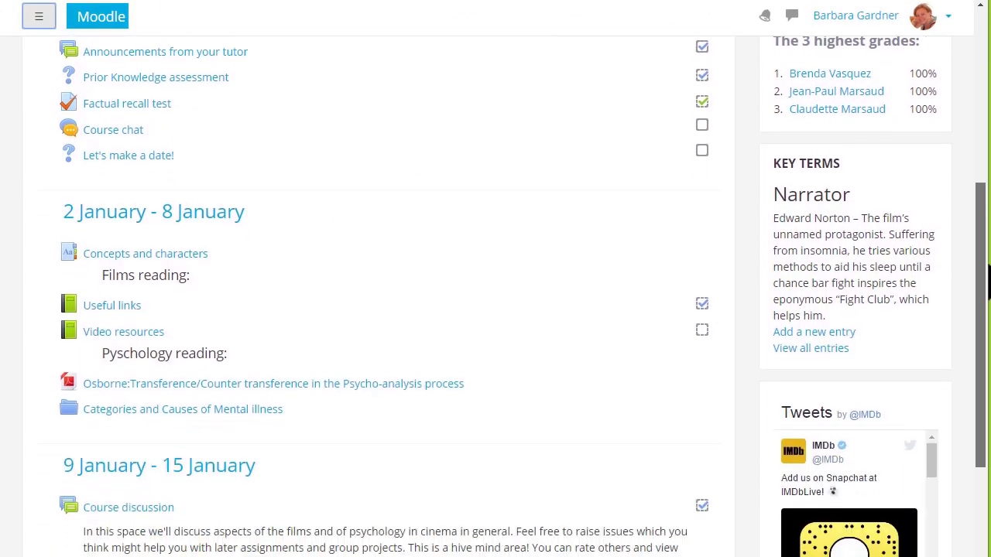
# Turn editing on for the Basic French course from the gear menu
pyautogui.scroll(-3)
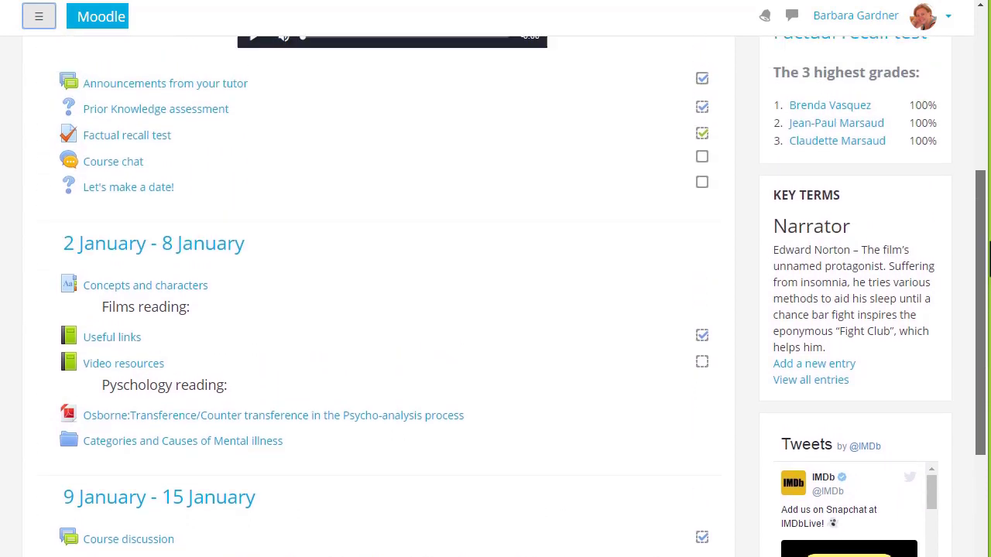
pyautogui.scroll(3)
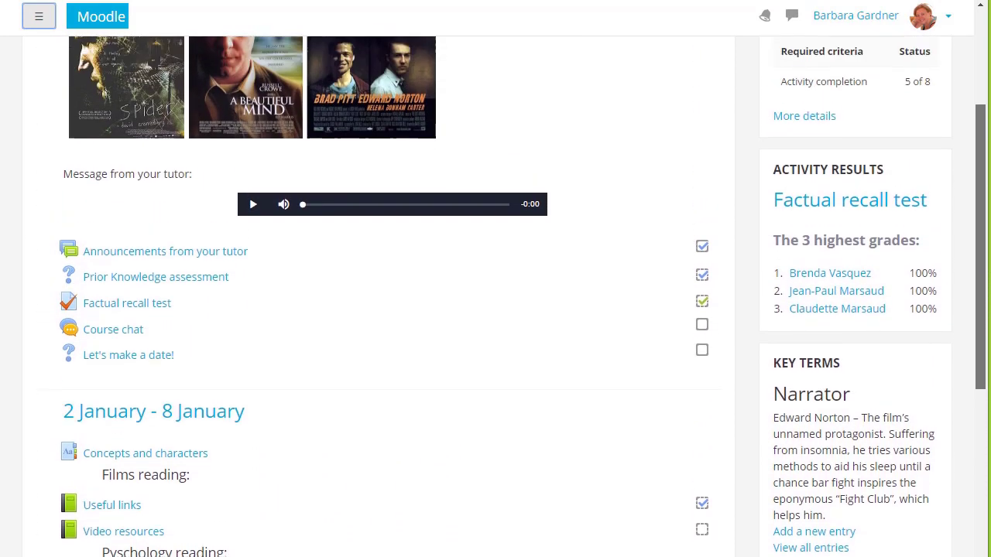
pyautogui.scroll(3)
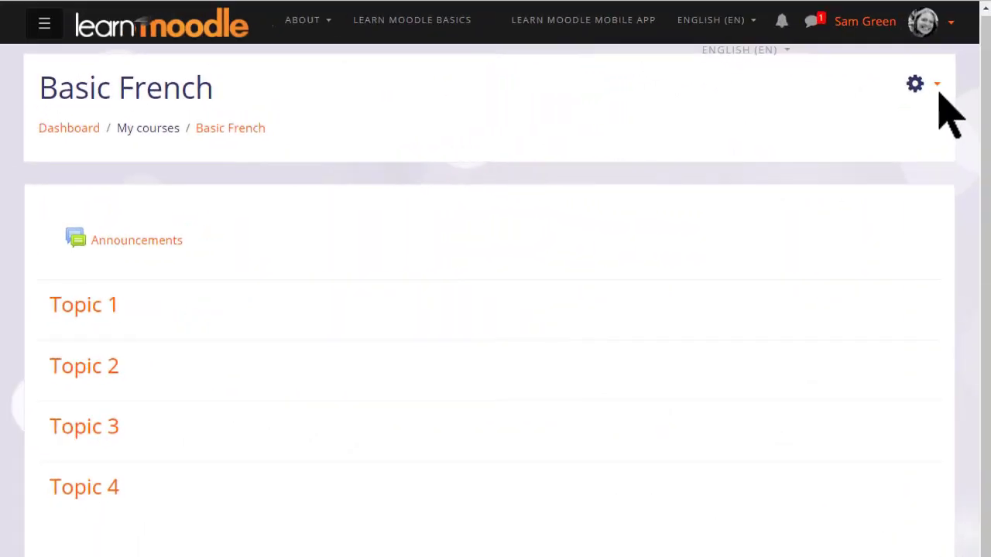
pyautogui.moveTo(937, 85)
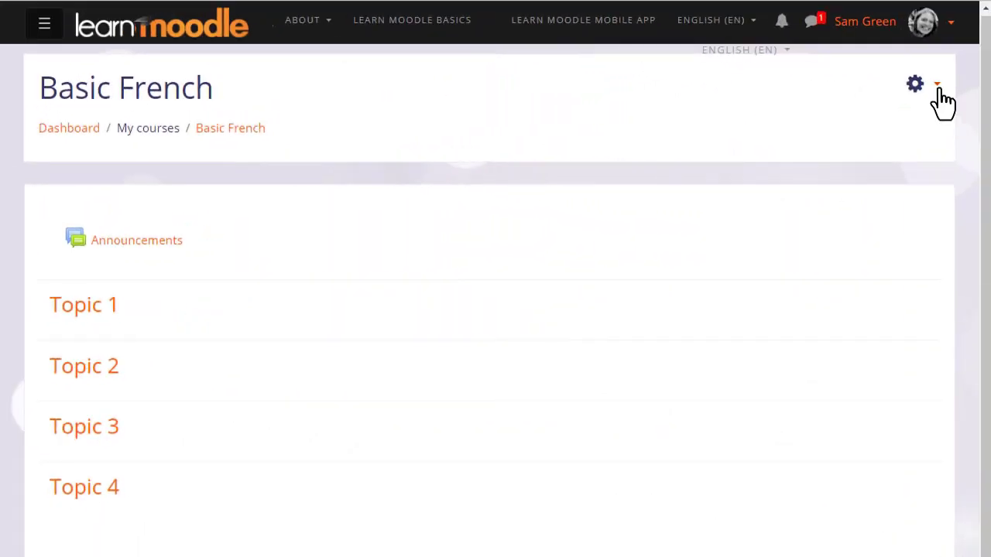
pyautogui.click(917, 83)
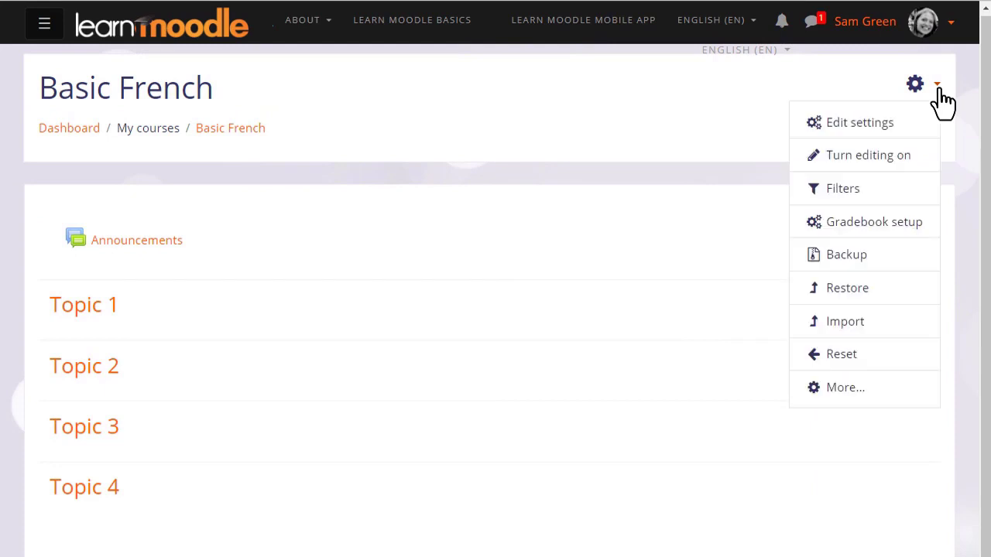
pyautogui.moveTo(945, 108)
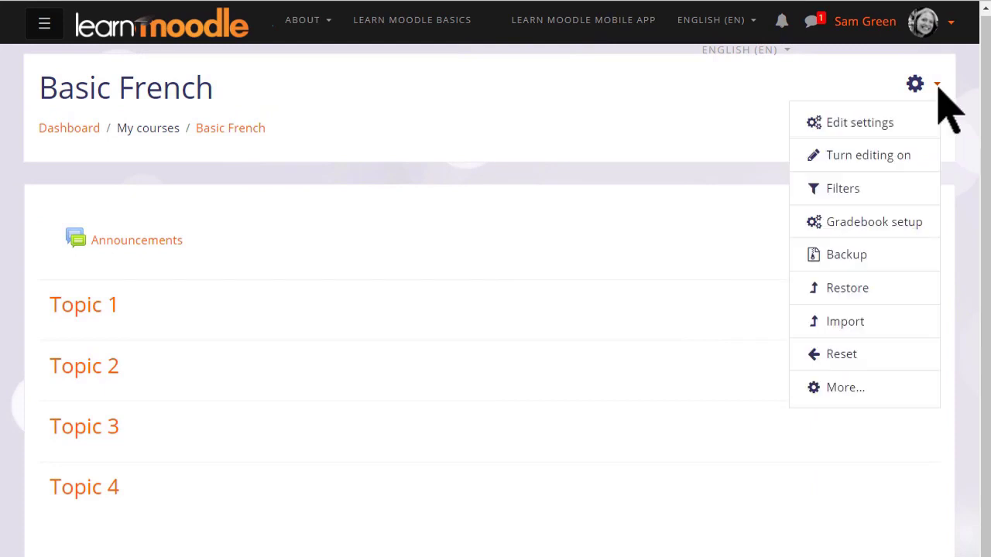
pyautogui.moveTo(867, 154)
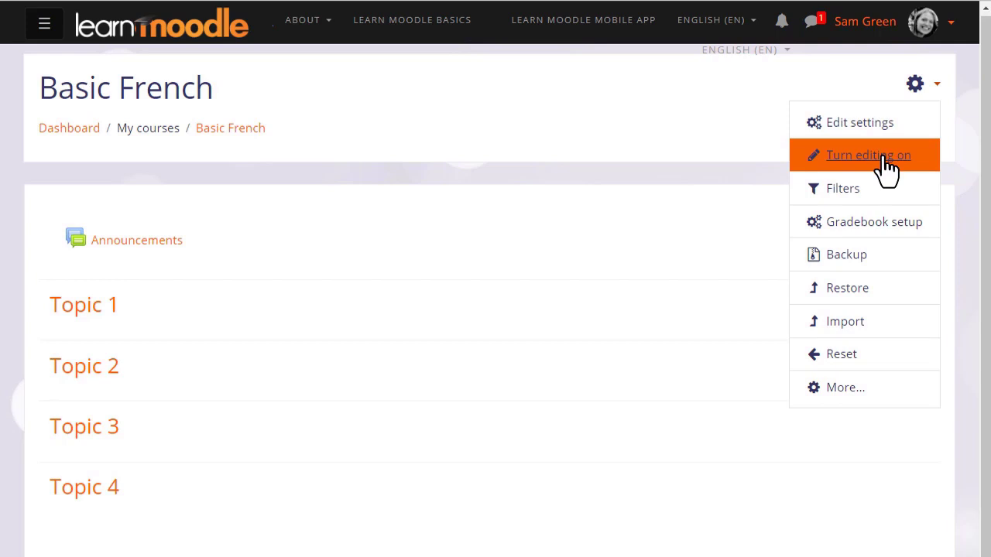
pyautogui.click(867, 155)
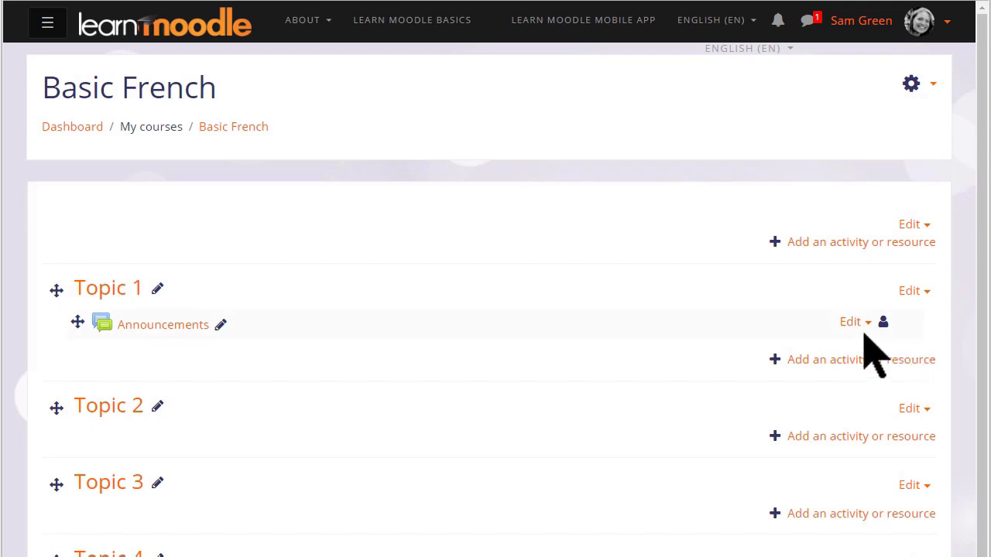
pyautogui.click(849, 321)
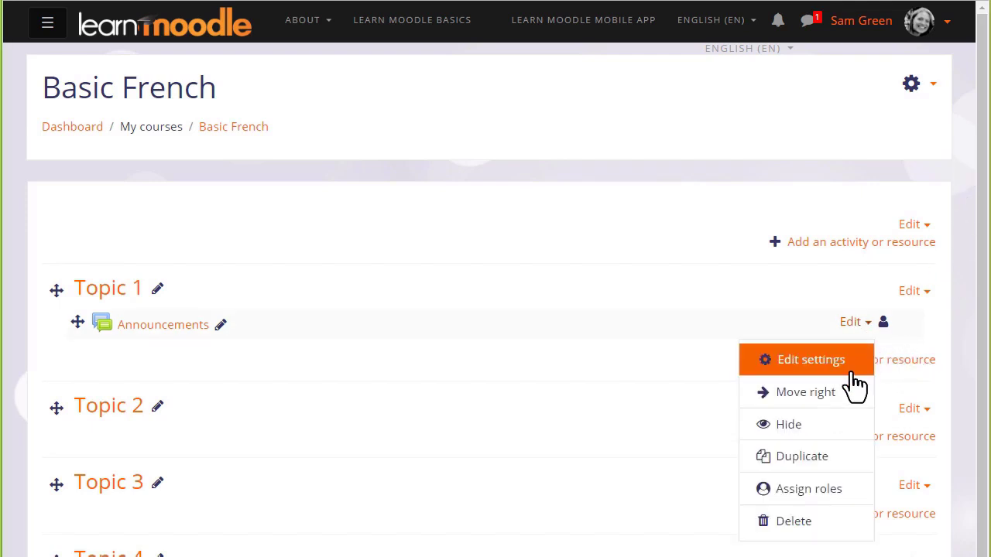
pyautogui.moveTo(809, 489)
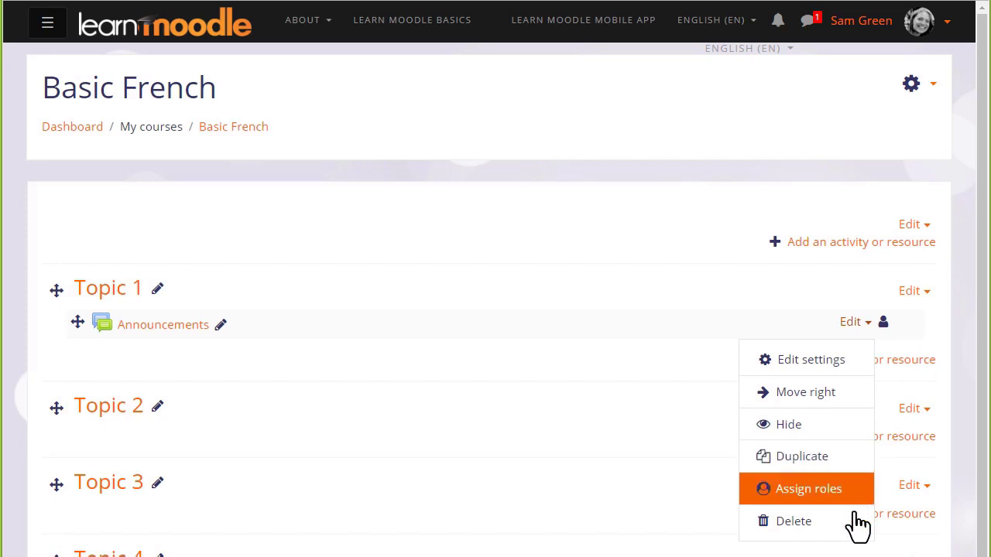
pyautogui.moveTo(886, 356)
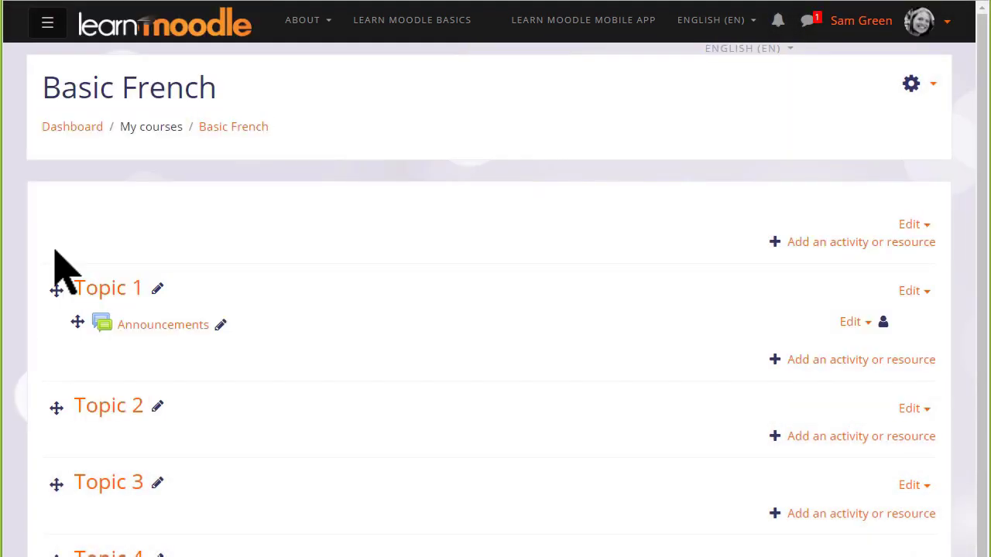
pyautogui.moveTo(696, 496)
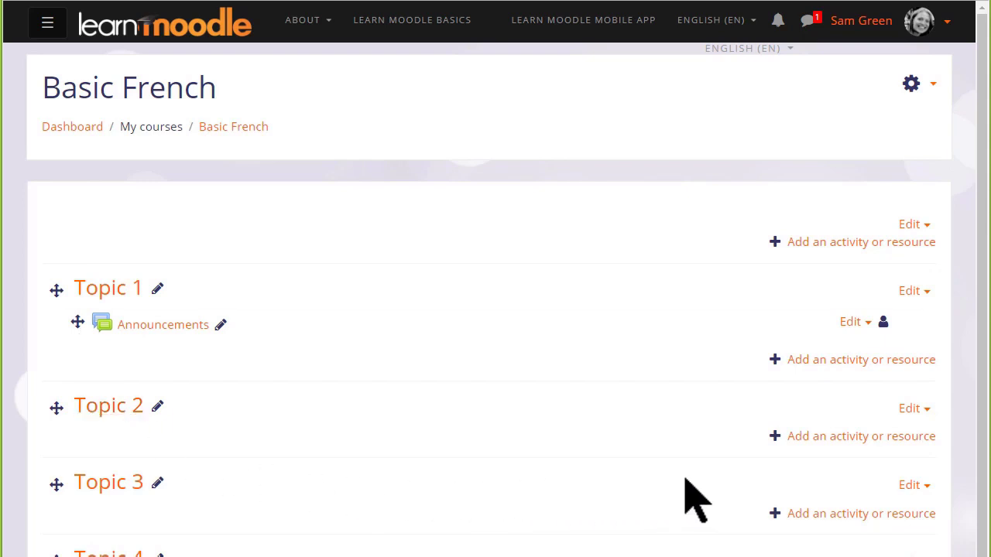
pyautogui.moveTo(861, 437)
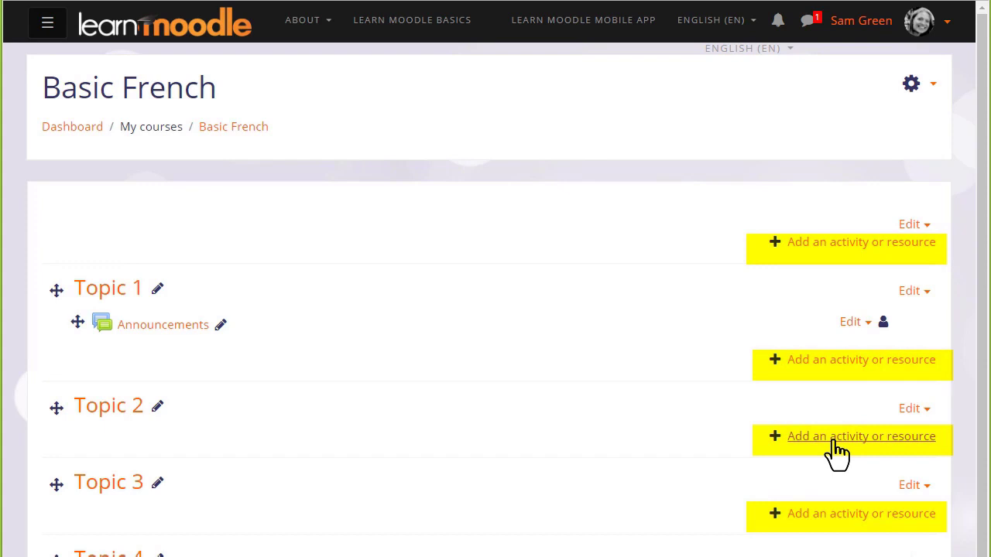
pyautogui.click(852, 436)
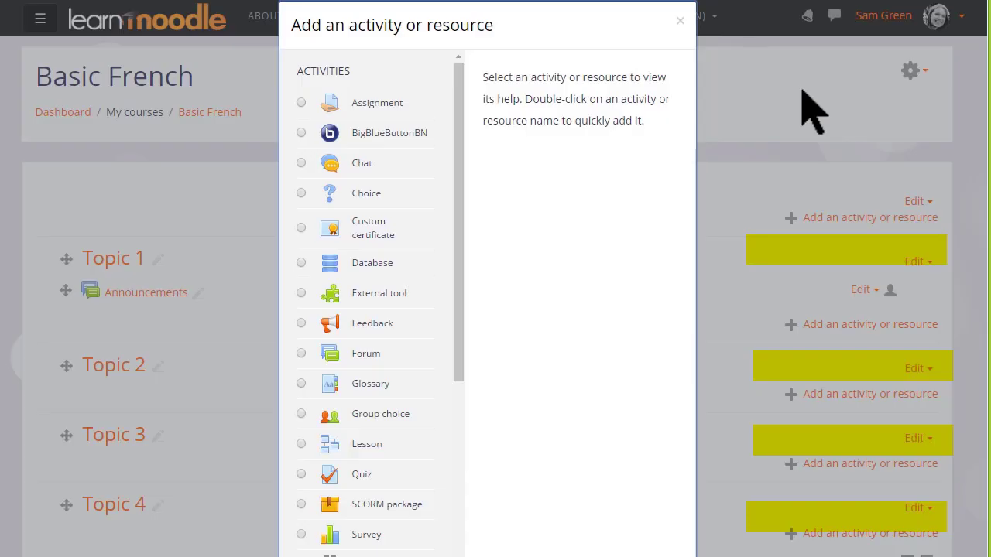
pyautogui.moveTo(558, 403)
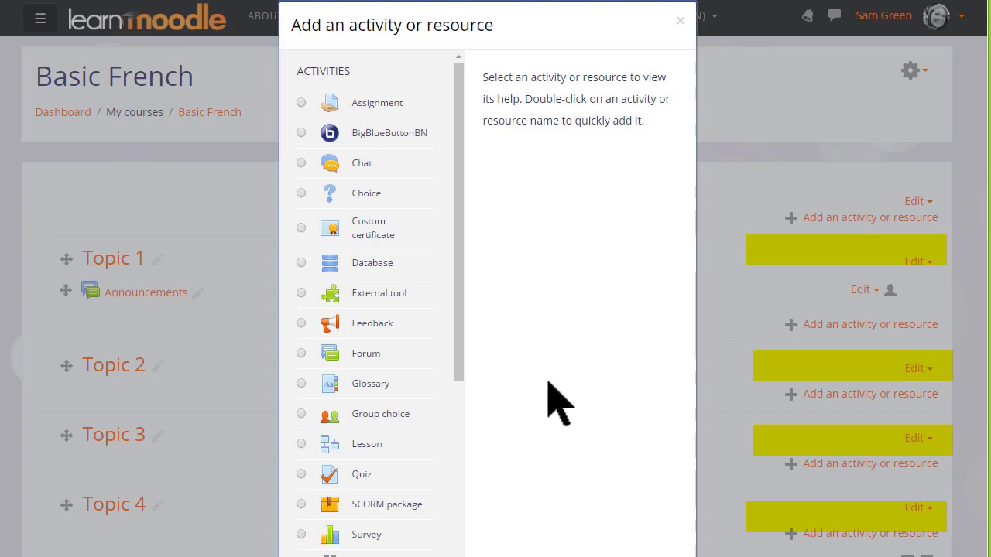
pyautogui.moveTo(464, 387)
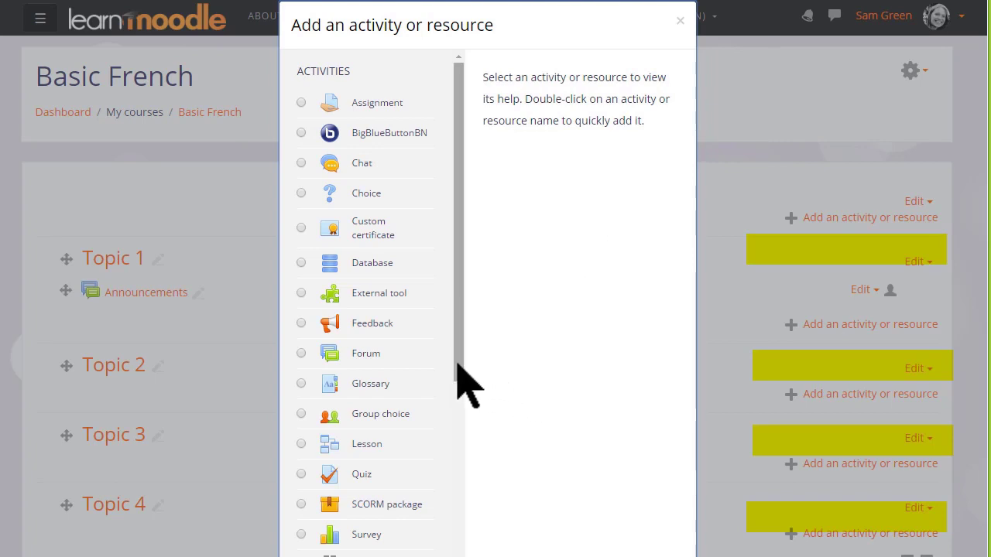
pyautogui.scroll(-3)
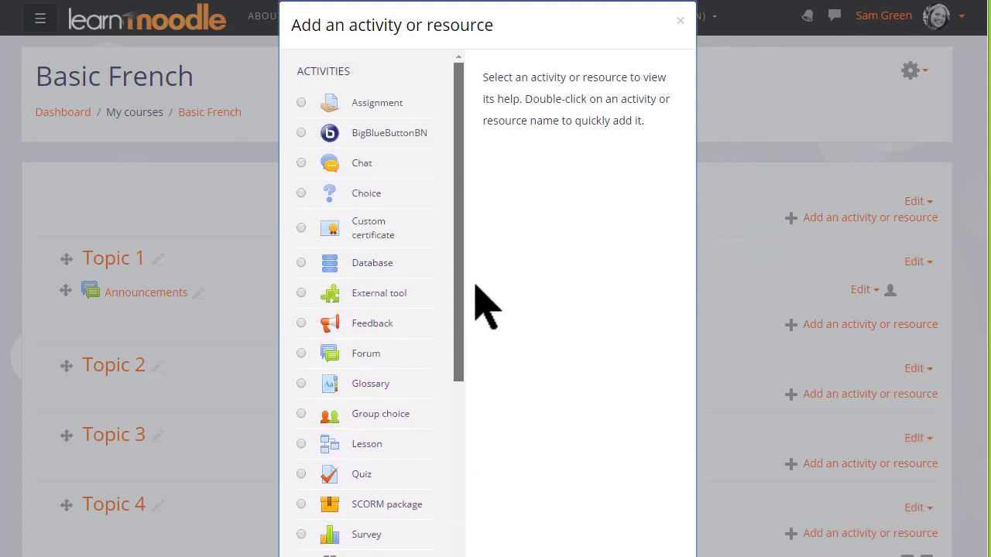
pyautogui.moveTo(488, 282)
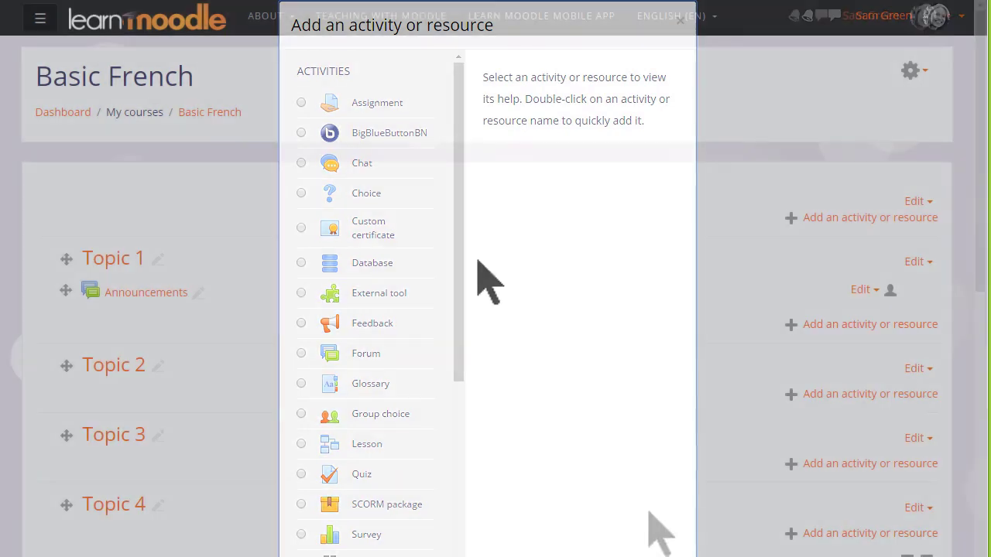
pyautogui.click(680, 20)
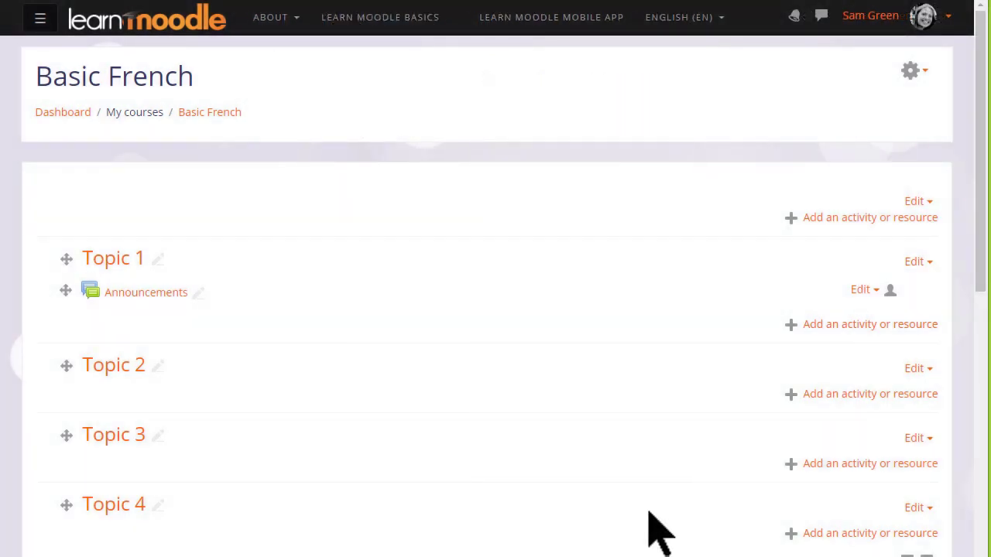